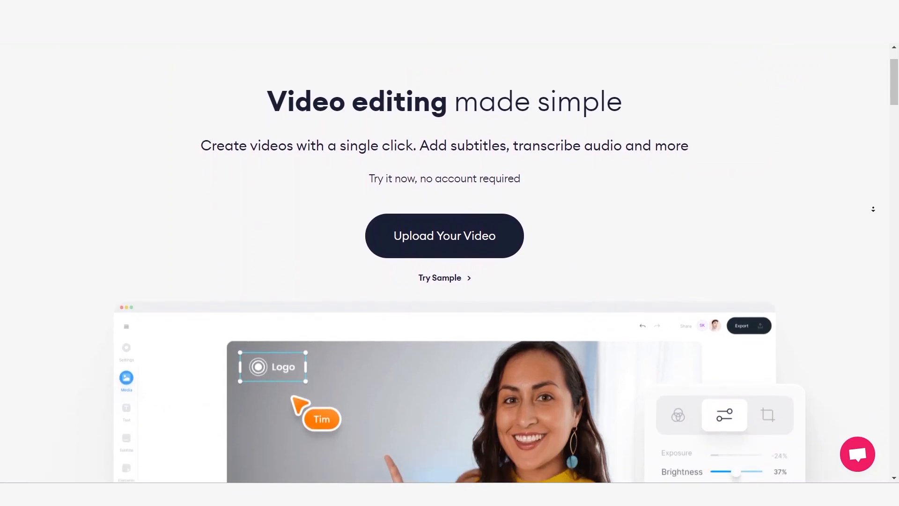
Step: Preview the VEED landing page and the video settings panel
left_click(444, 235)
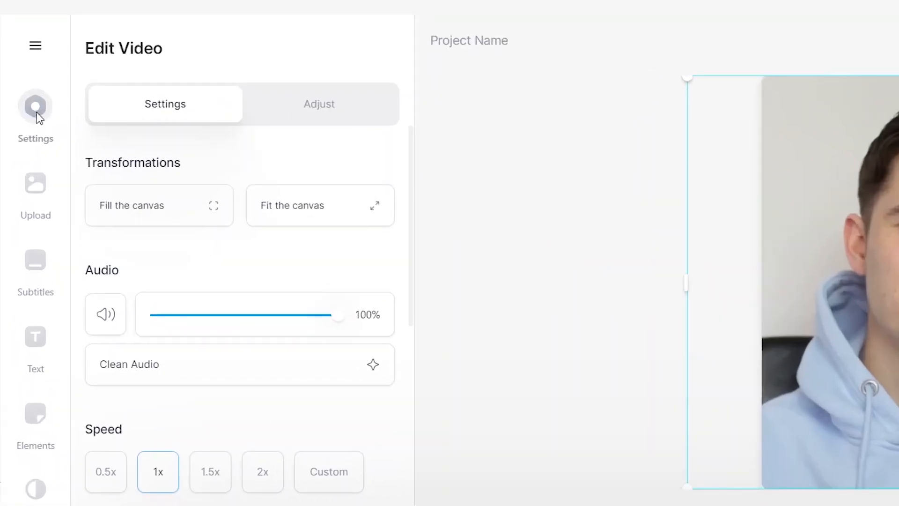
left_click(35, 107)
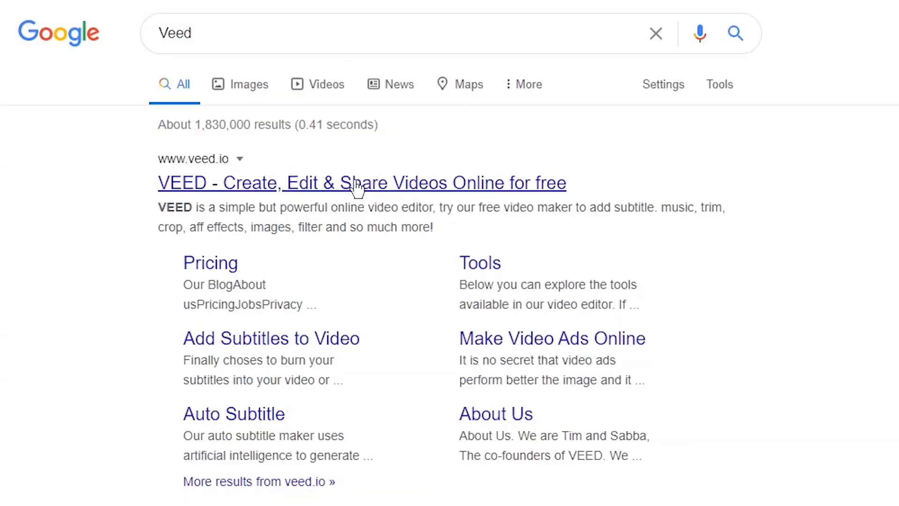
Step: Open the official VEED site from the Google results for 'Veed'
left_click(361, 182)
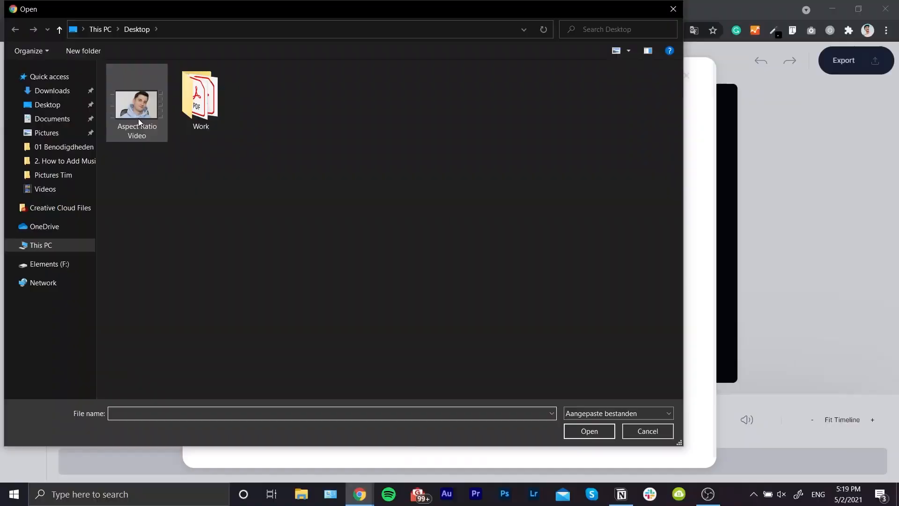
Step: Upload 'Aspect Ratio Video' from the Desktop into the VEED editor
left_click(136, 105)
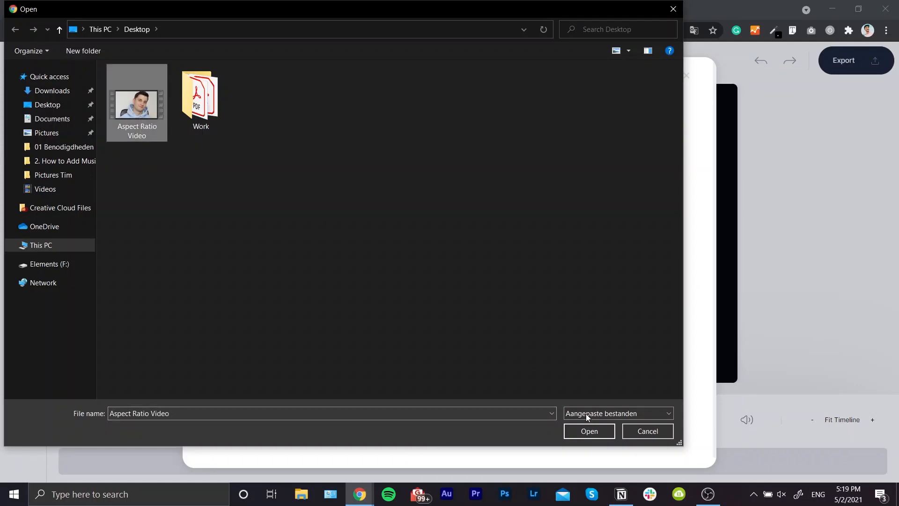
left_click(588, 431)
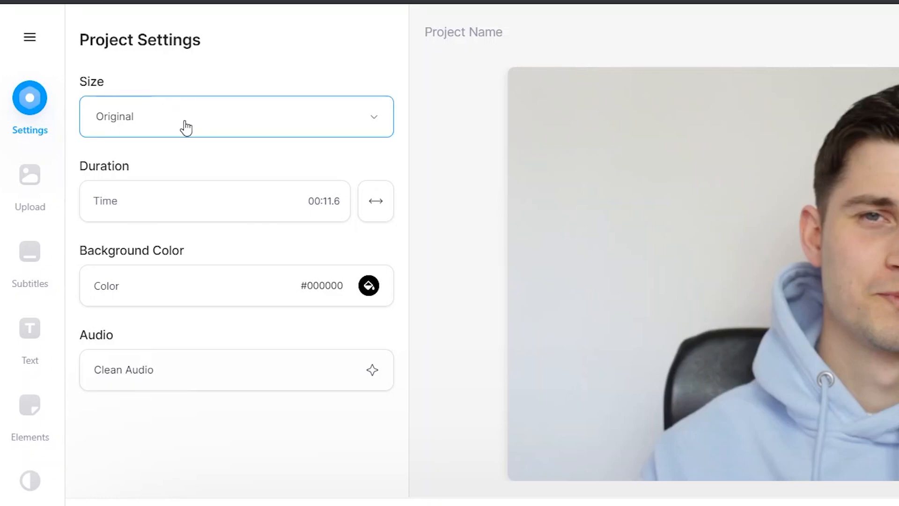
Step: Set the project size preset to Story 9:16
left_click(235, 116)
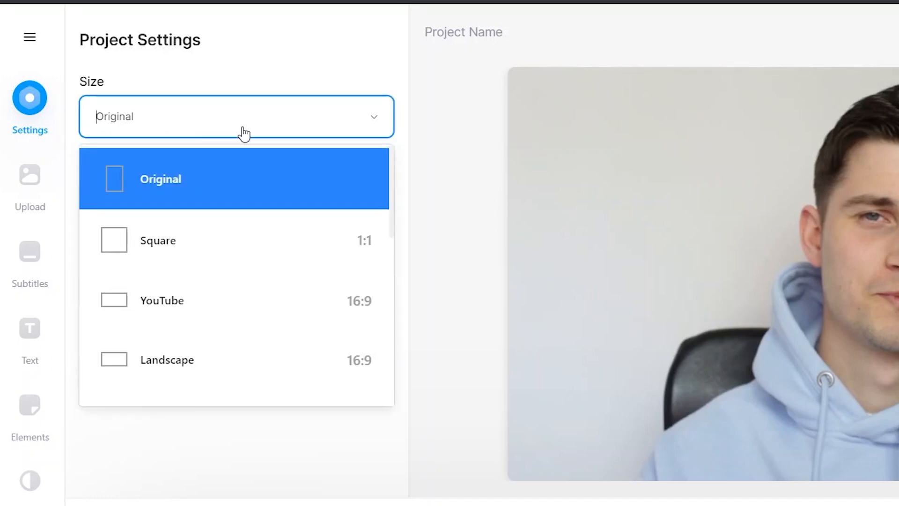
scroll("down", 3)
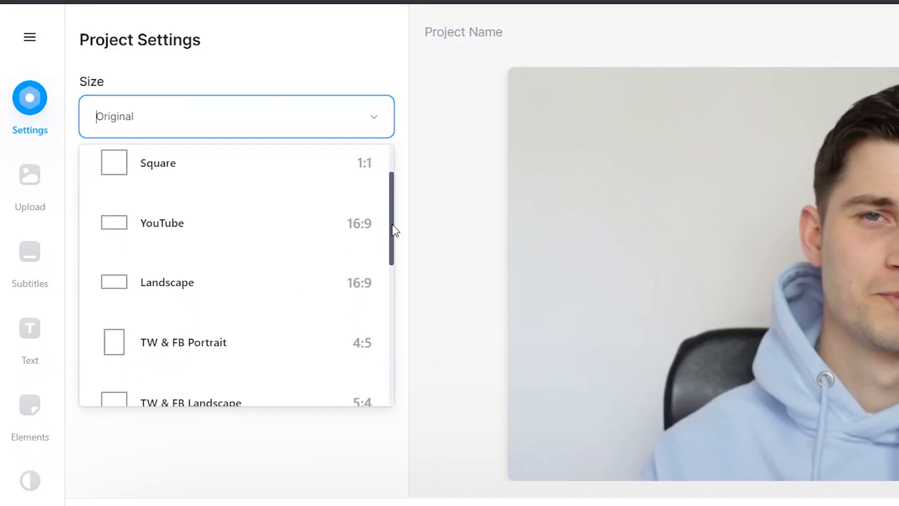
scroll("down", 3)
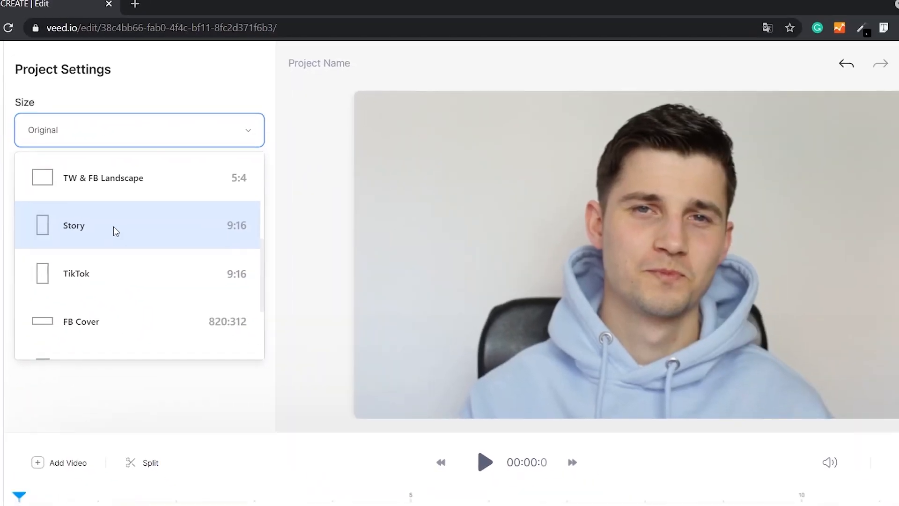
left_click(74, 225)
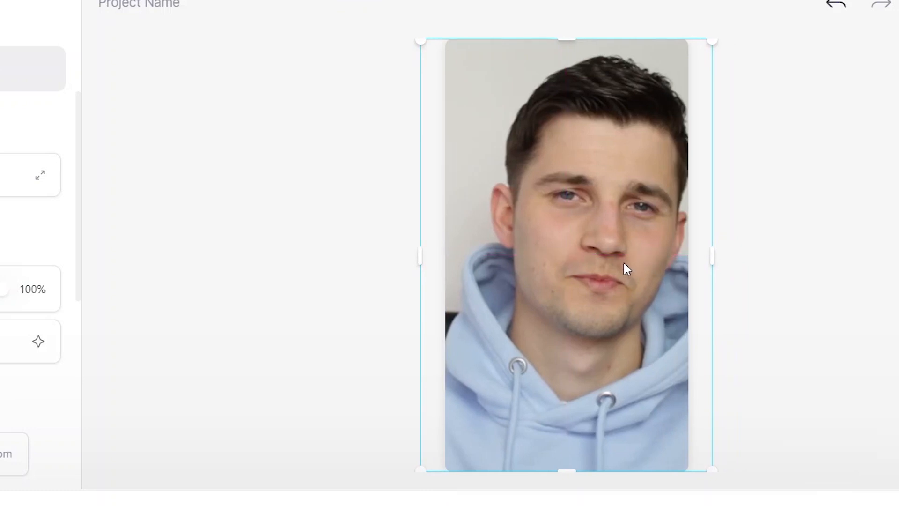
left_click(35, 109)
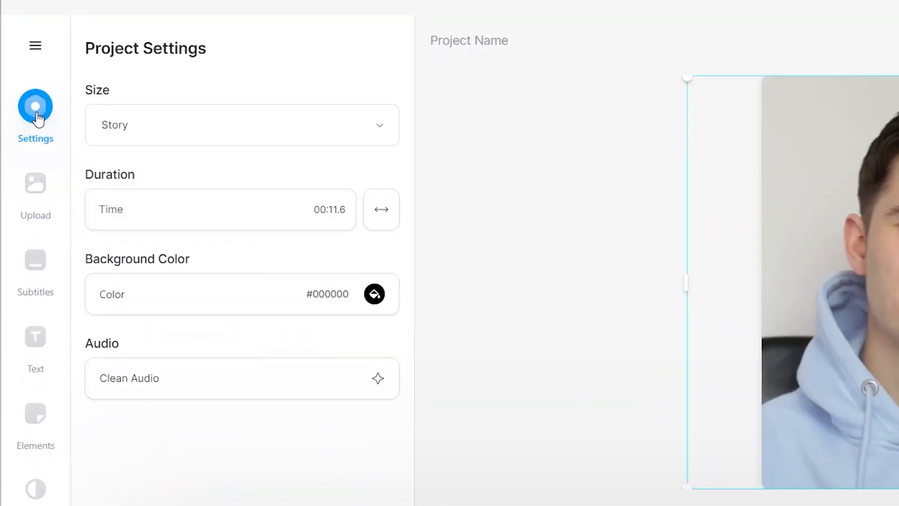
left_click(241, 125)
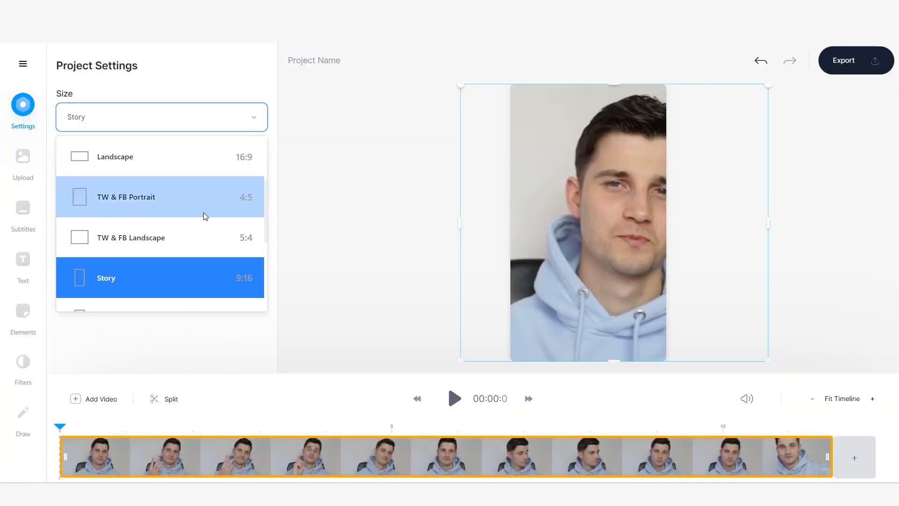
left_click(126, 196)
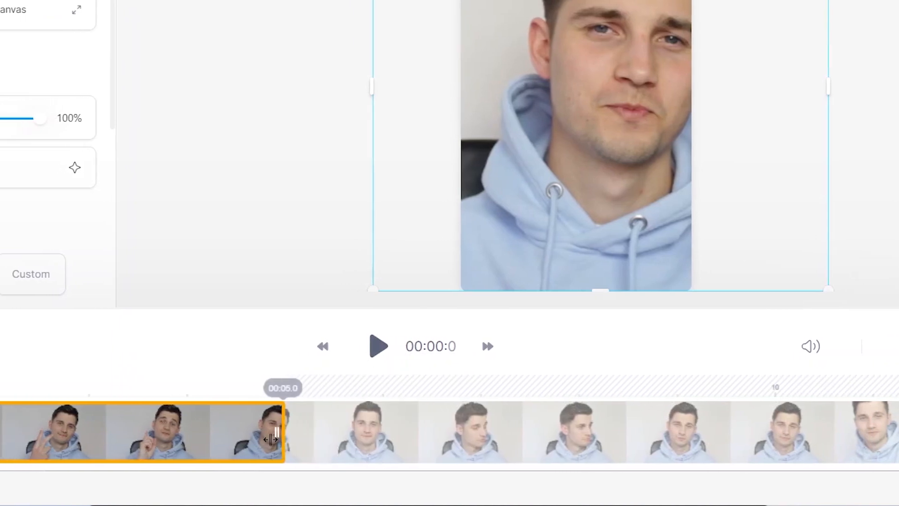
Step: Trim the clip's right edge back to 00:05.0 on the timeline
left_click(379, 347)
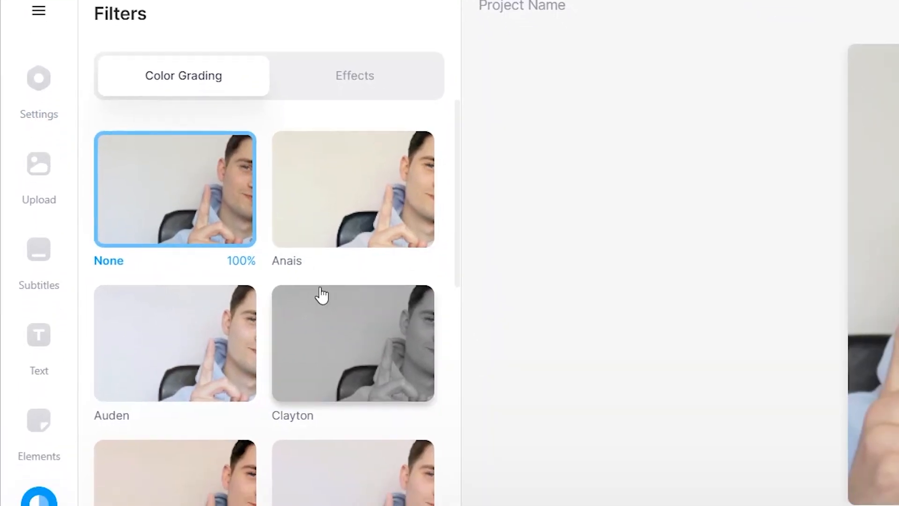
Step: Apply the Hopper colour grade and the VHS effect to the clip
scroll("down", 3)
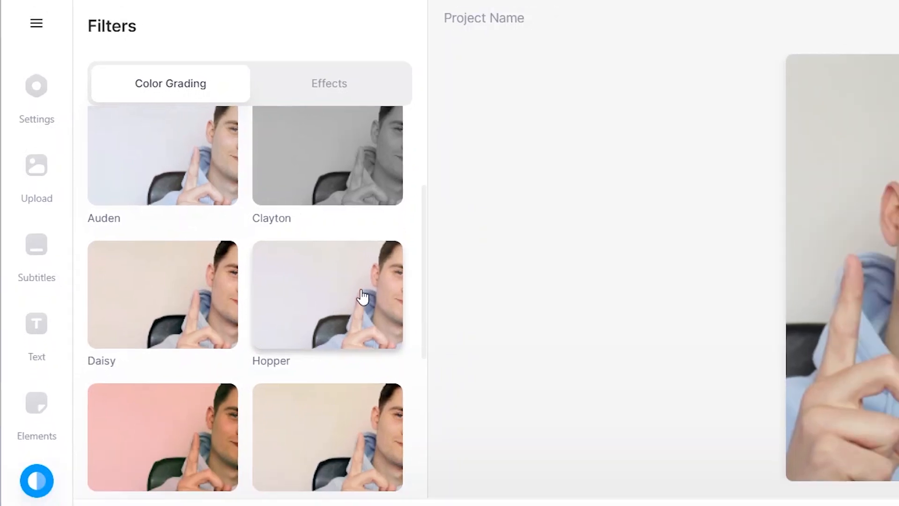
left_click(327, 295)
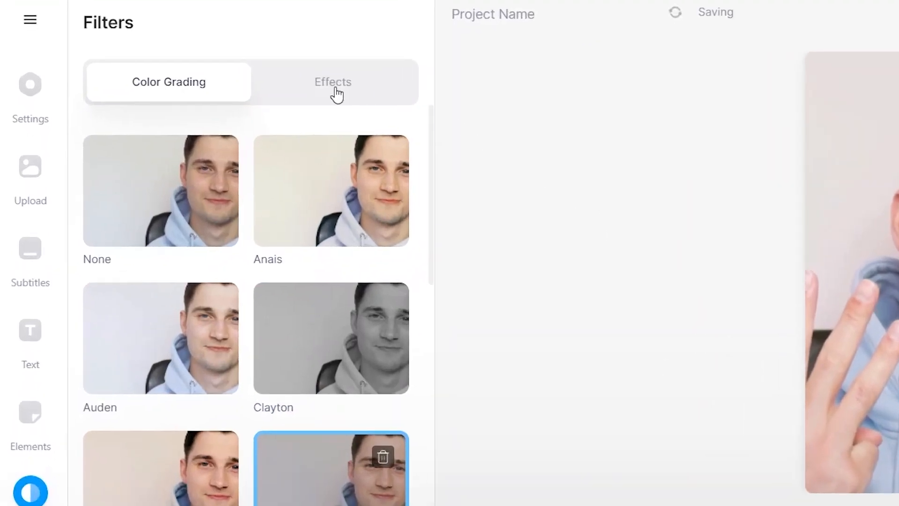
left_click(333, 82)
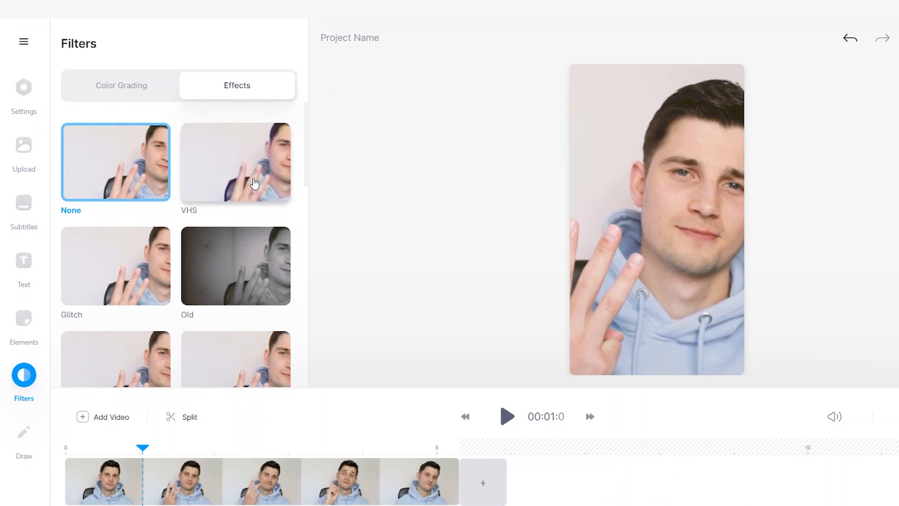
left_click(235, 161)
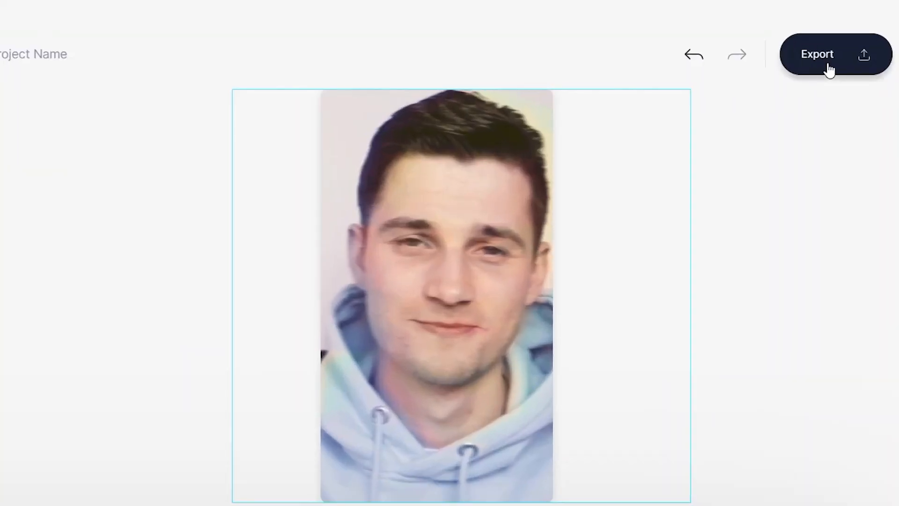
Step: Export the video in HD and download it as an MP4
left_click(817, 54)
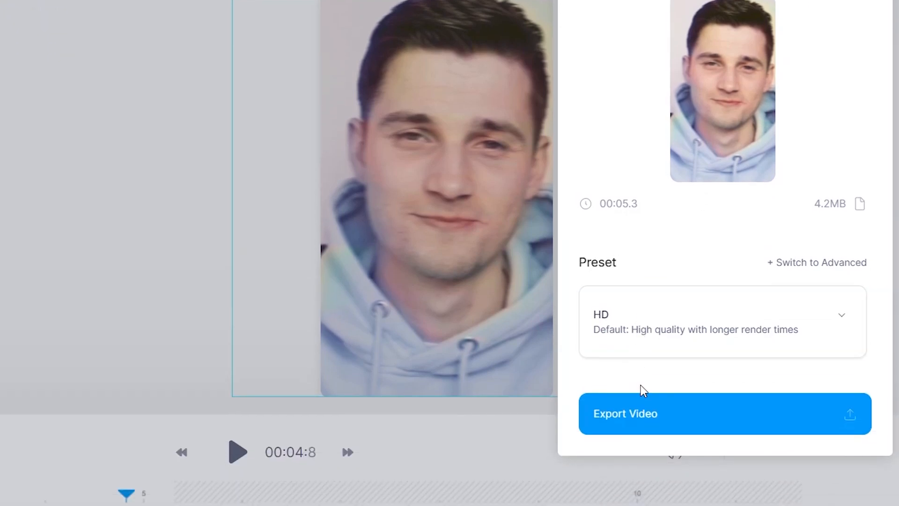
left_click(725, 414)
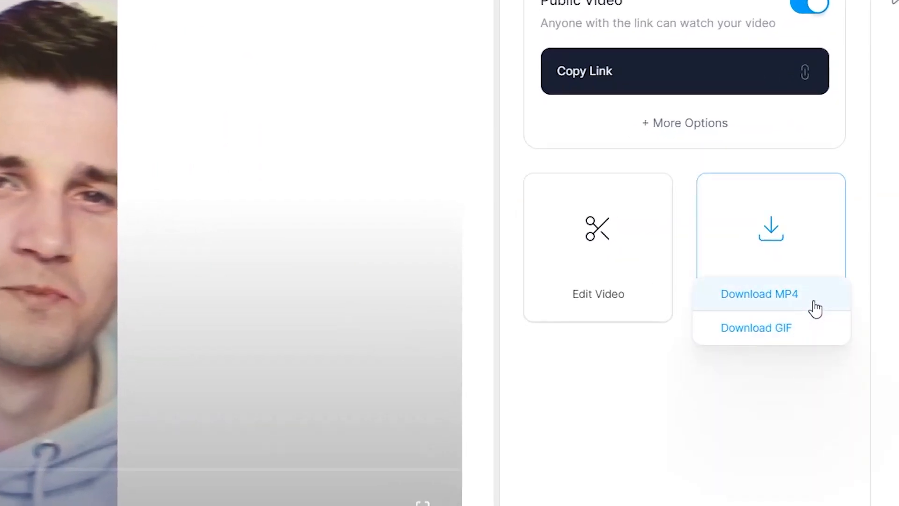
left_click(759, 293)
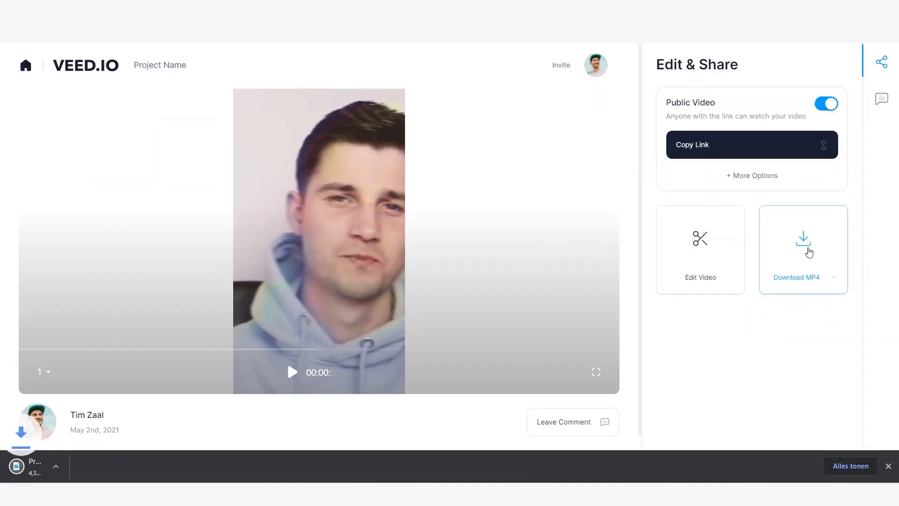
left_click(802, 249)
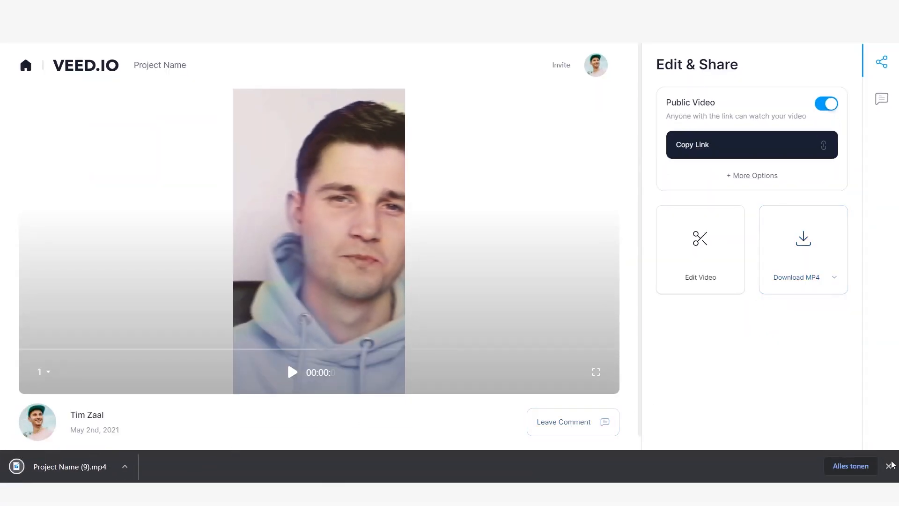